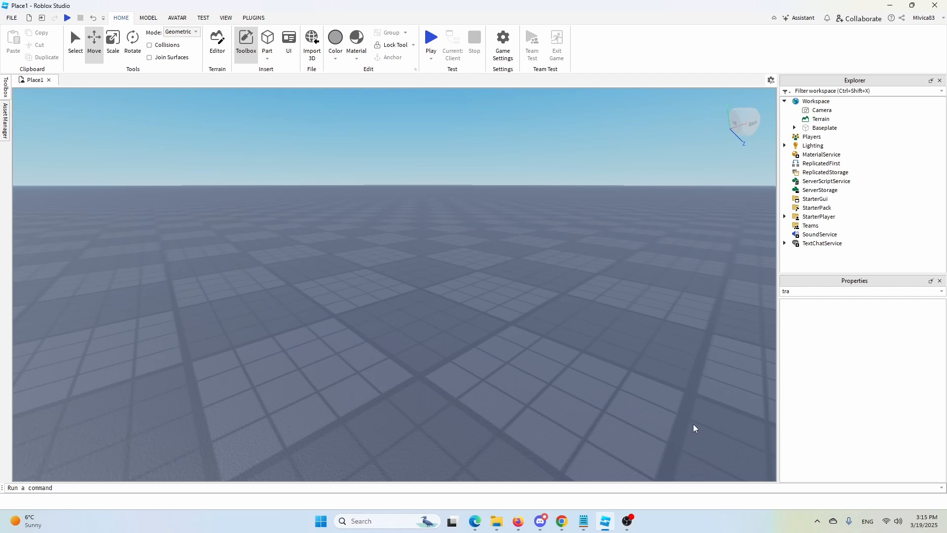
pyautogui.moveTo(266, 39)
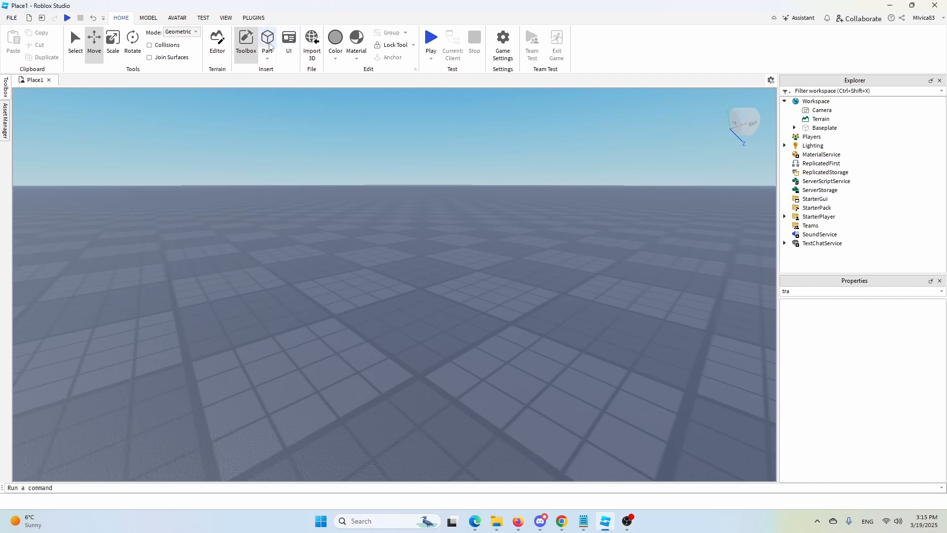
# Insert a block Part from the Home tab and deselect it.
pyautogui.click(267, 38)
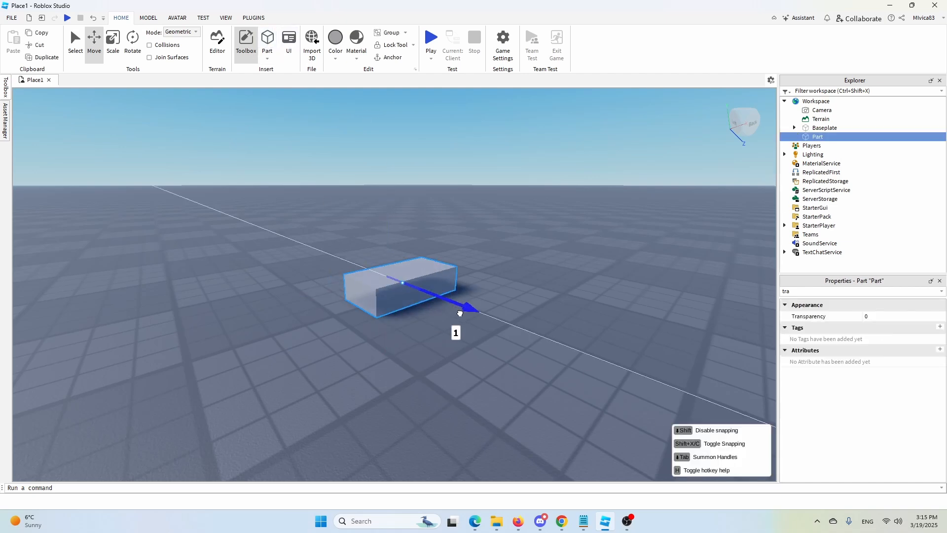
pyautogui.click(266, 44)
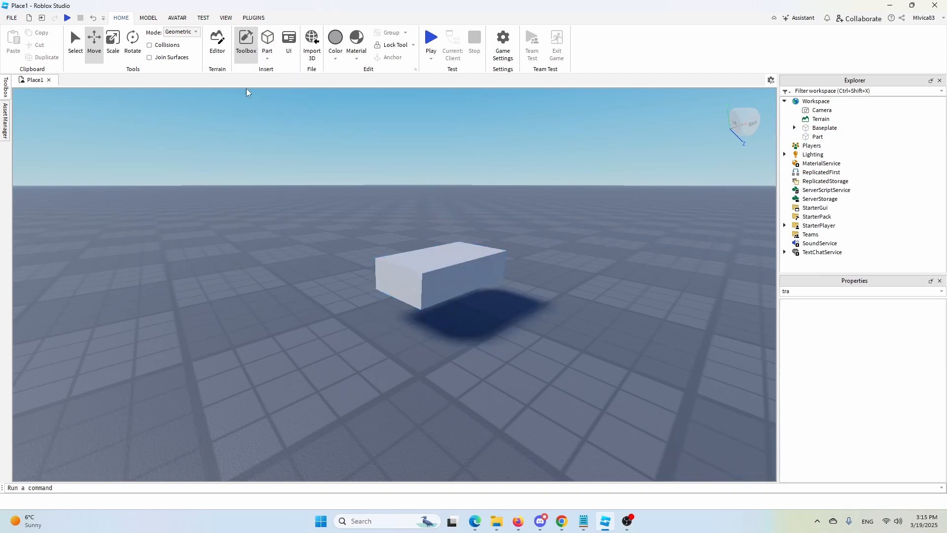
# Insert a Wedge part from the Part shape dropdown.
pyautogui.click(267, 41)
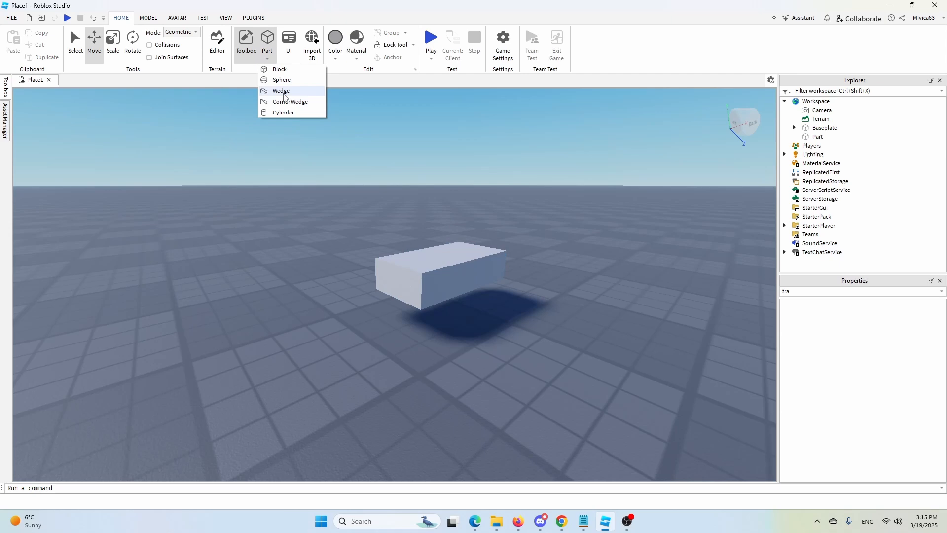
pyautogui.click(280, 91)
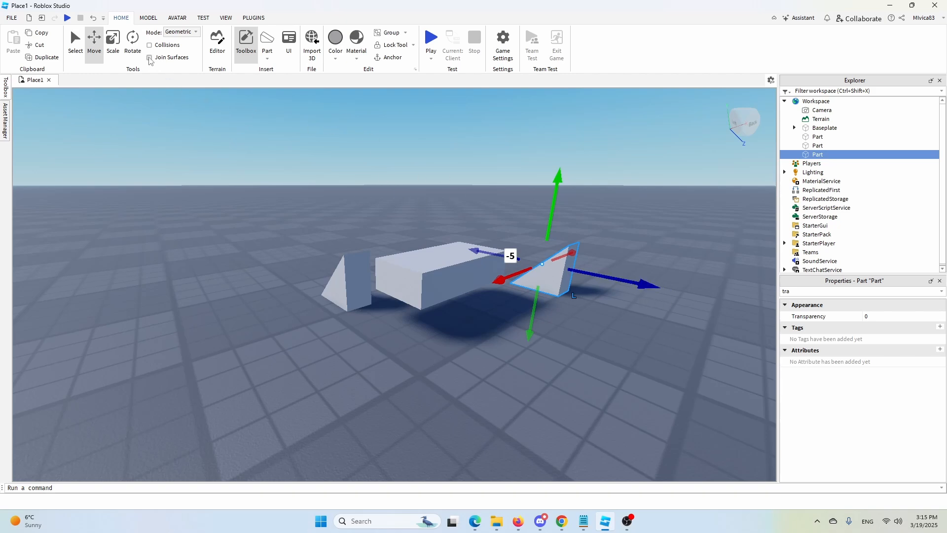
pyautogui.moveTo(113, 42)
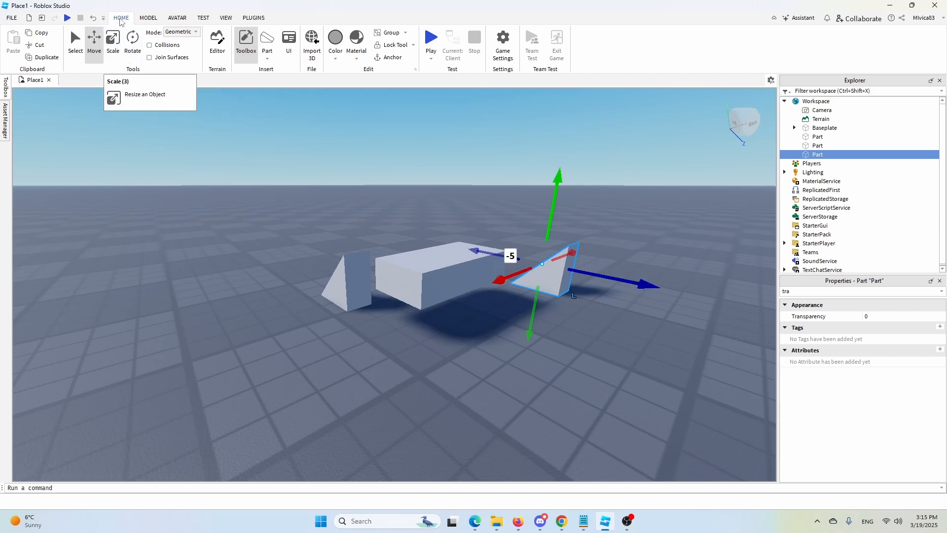
pyautogui.moveTo(149, 57)
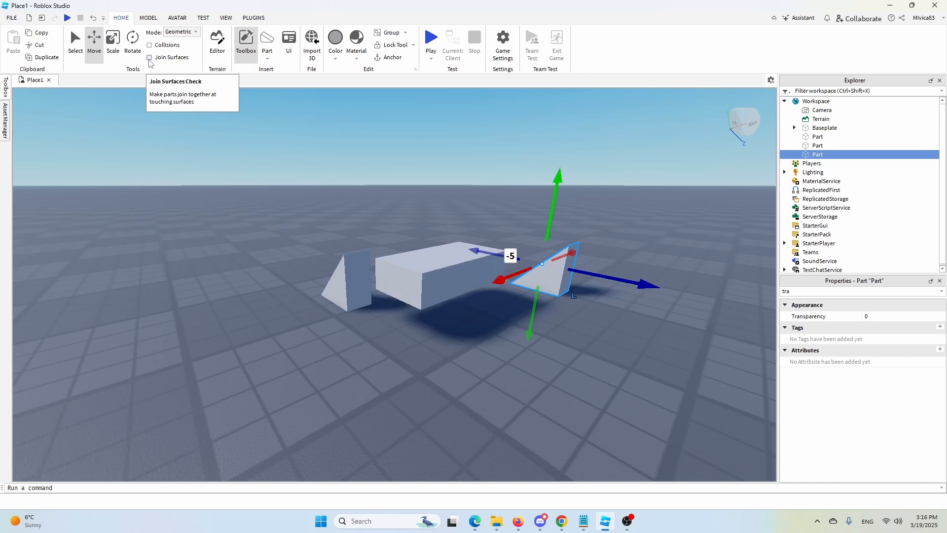
# Turn on Join Surfaces so touching parts get welded.
pyautogui.click(148, 57)
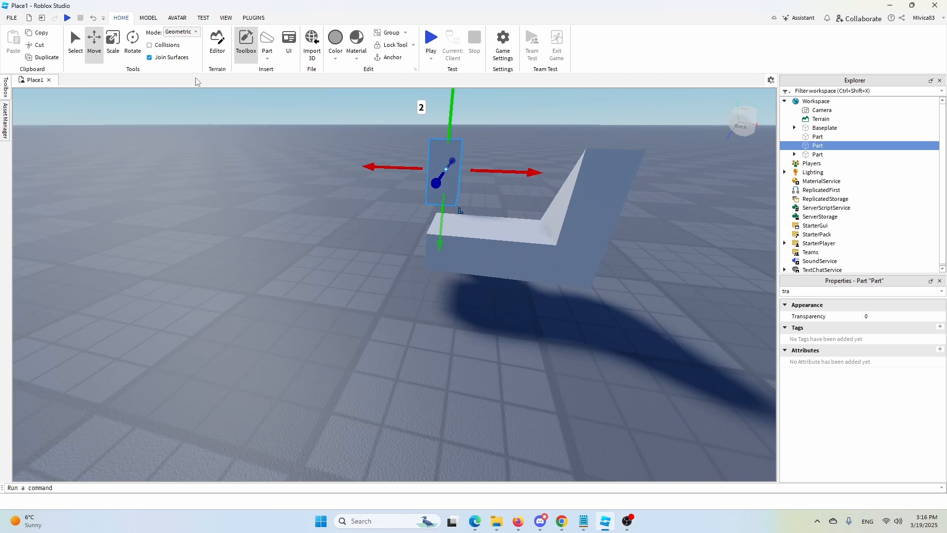
# Rotate the second wedge against the block's other end, then turn off Join Surfaces.
pyautogui.click(132, 39)
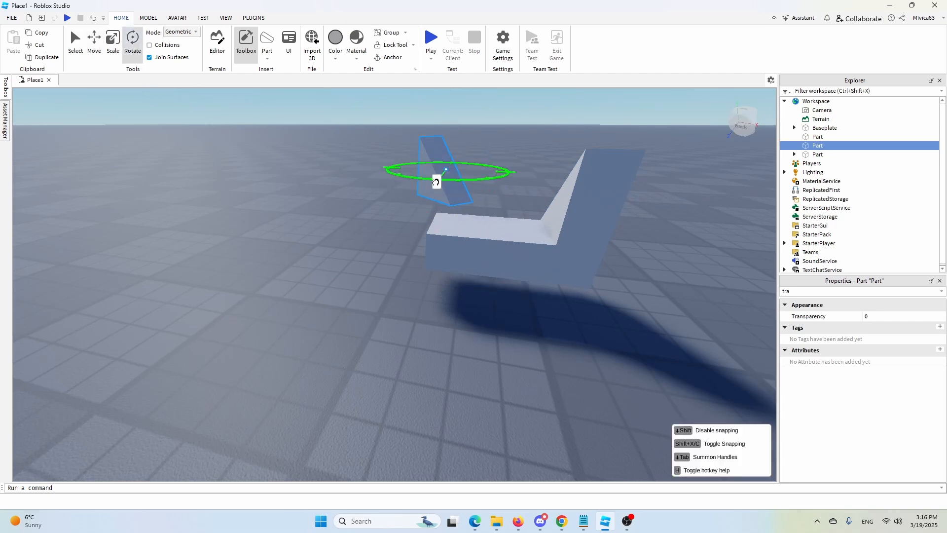
pyautogui.click(94, 41)
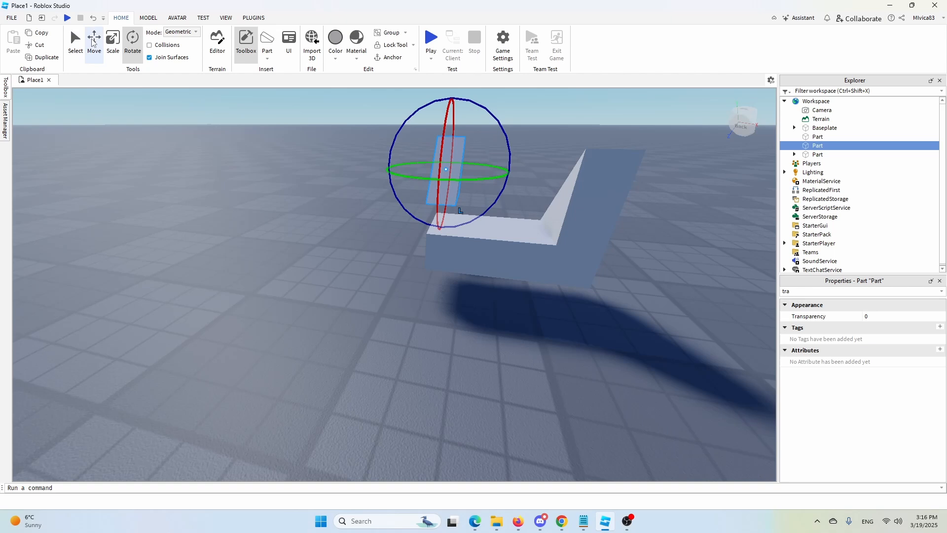
pyautogui.click(94, 39)
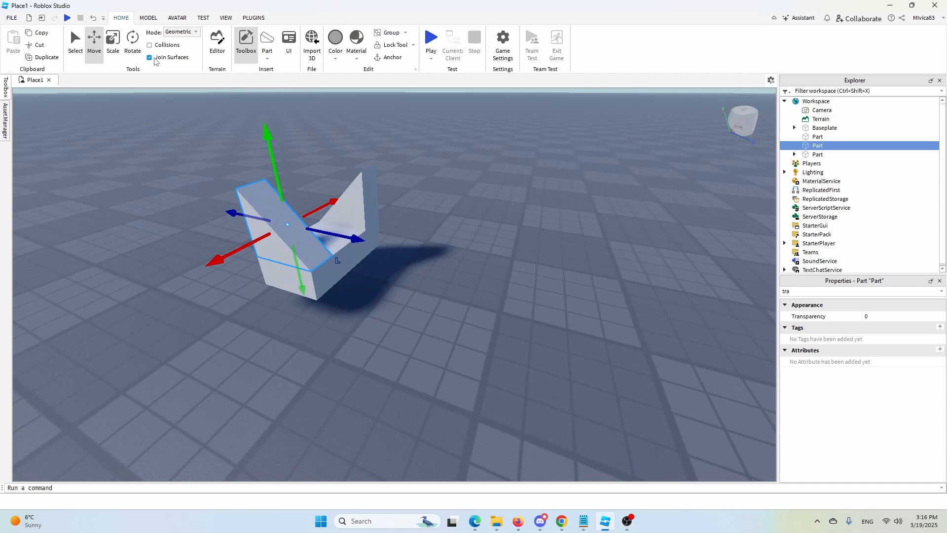
pyautogui.click(149, 57)
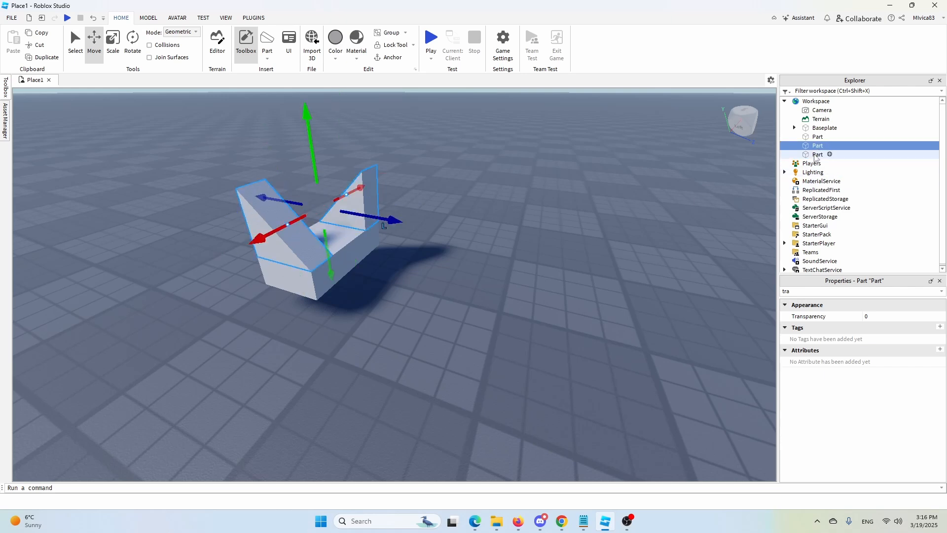
# Select both wedges in Explorer and drag them under the block Part.
pyautogui.click(818, 137)
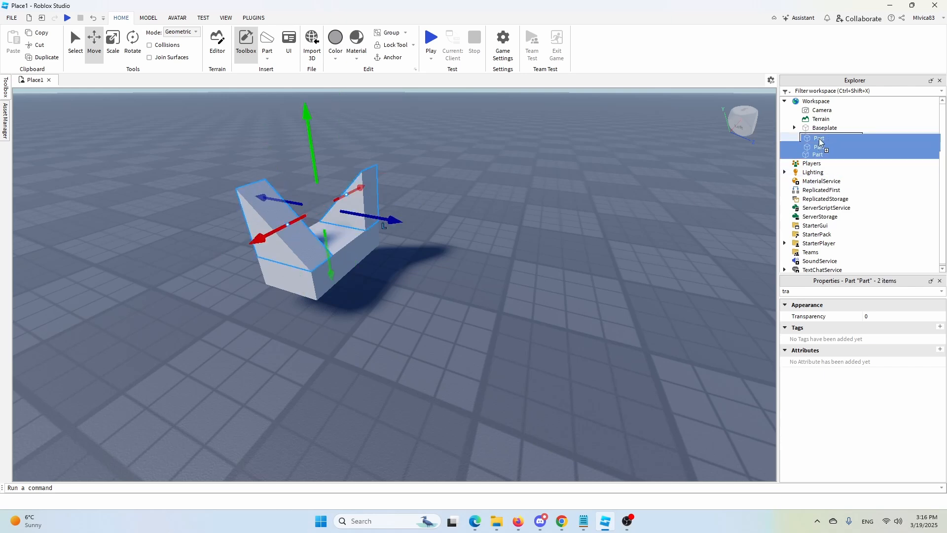
pyautogui.click(203, 156)
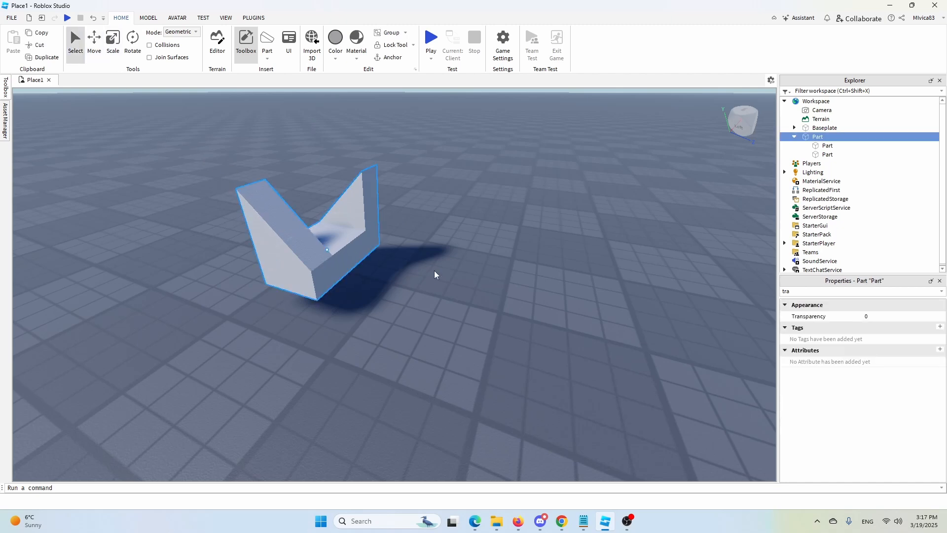
pyautogui.moveTo(434, 273)
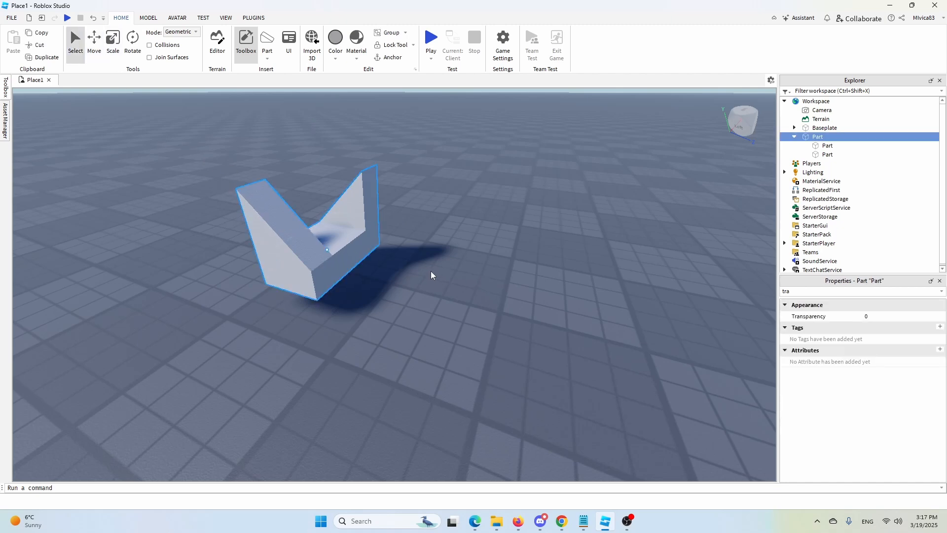
pyautogui.moveTo(345, 257)
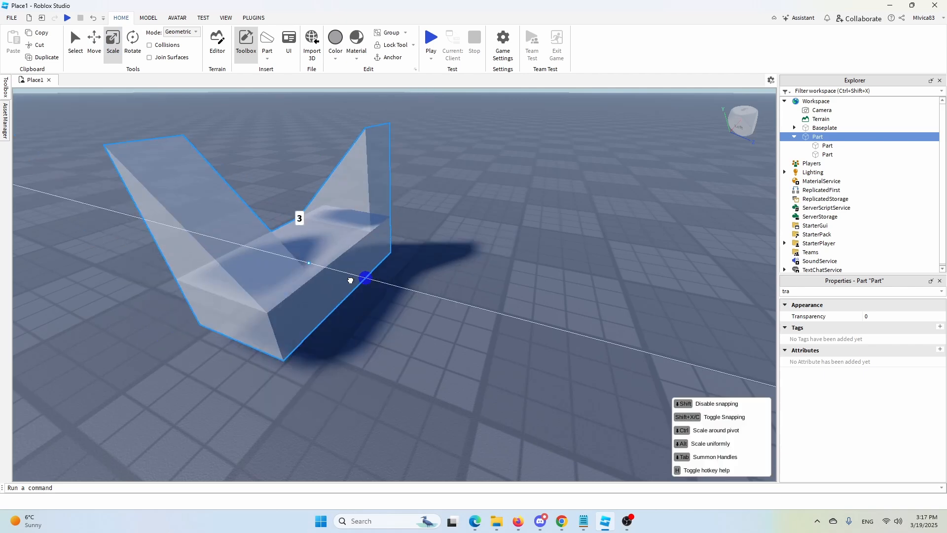
# Rotate the enlarged combined Part 90 degrees, reselect it, then deselect.
pyautogui.click(133, 42)
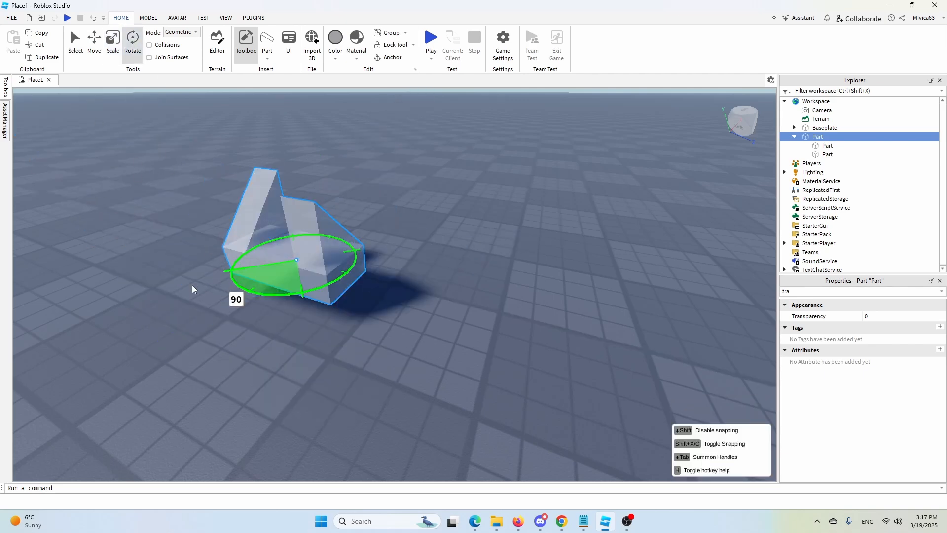
pyautogui.click(193, 288)
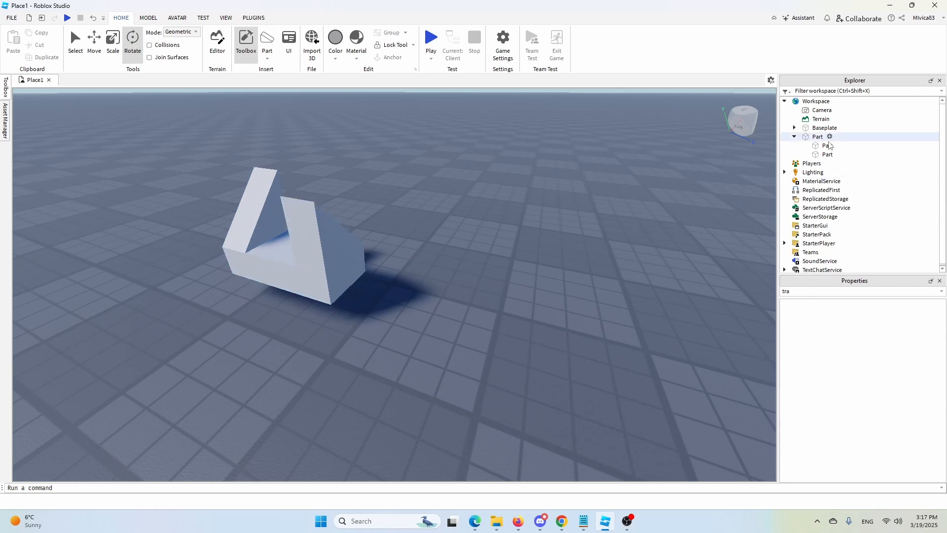
pyautogui.click(817, 137)
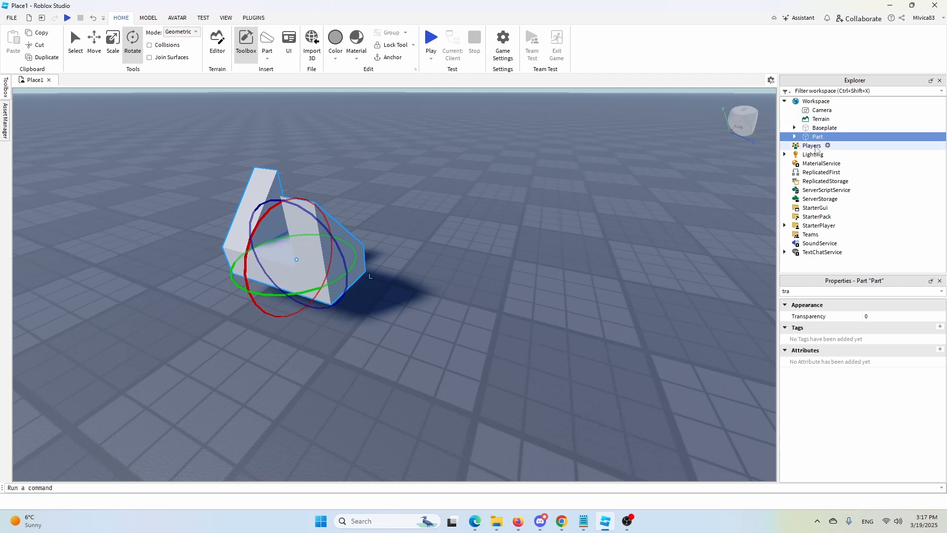
pyautogui.click(130, 222)
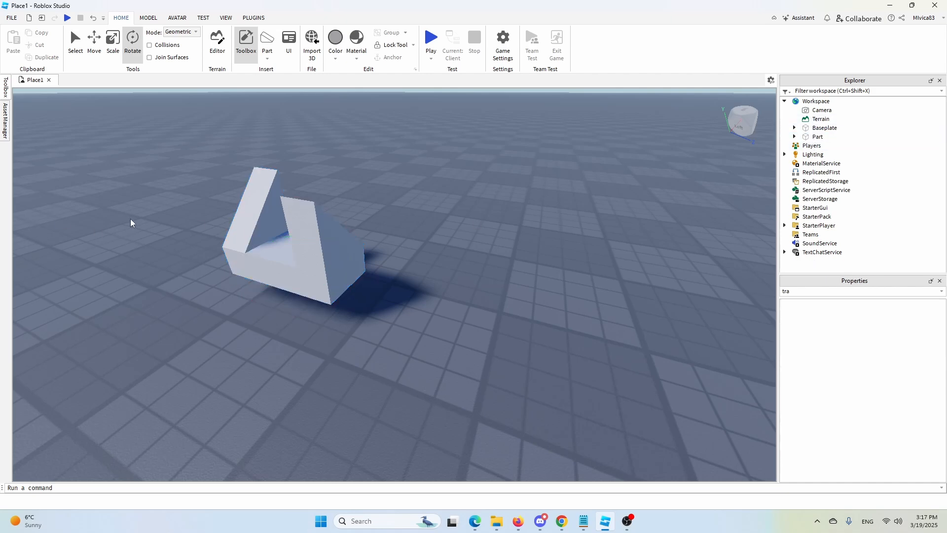